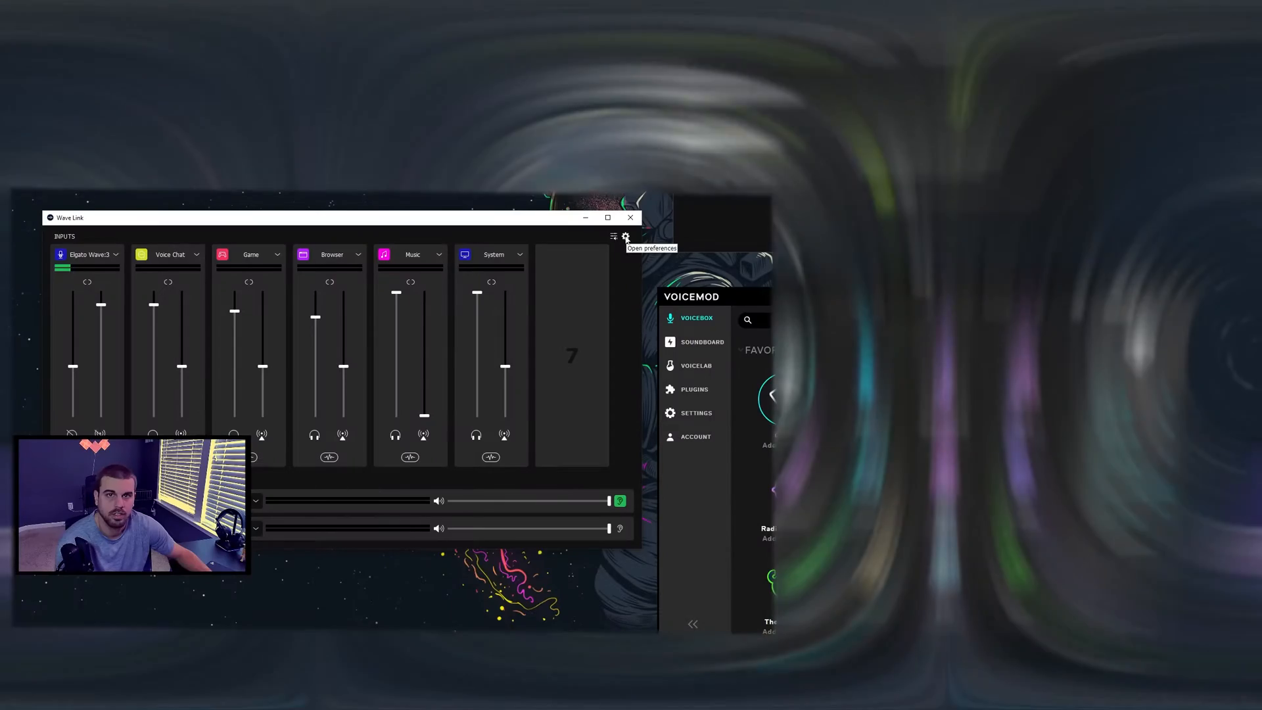
- After checking Wave Link preferences, feed Wave Link MicrophoneFX into NVIDIA Broadcast with Noise removal
{"action": "left_click", "coordinate": [625, 236]}
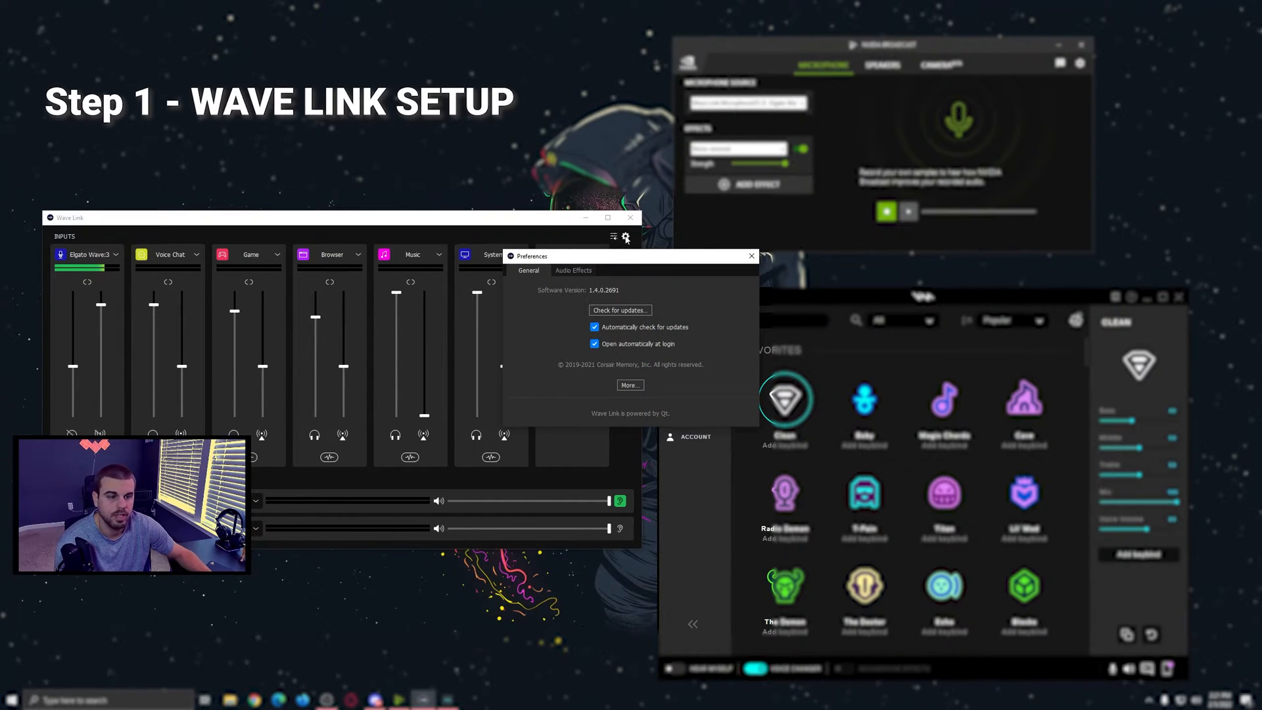
{"action": "left_click", "coordinate": [750, 256]}
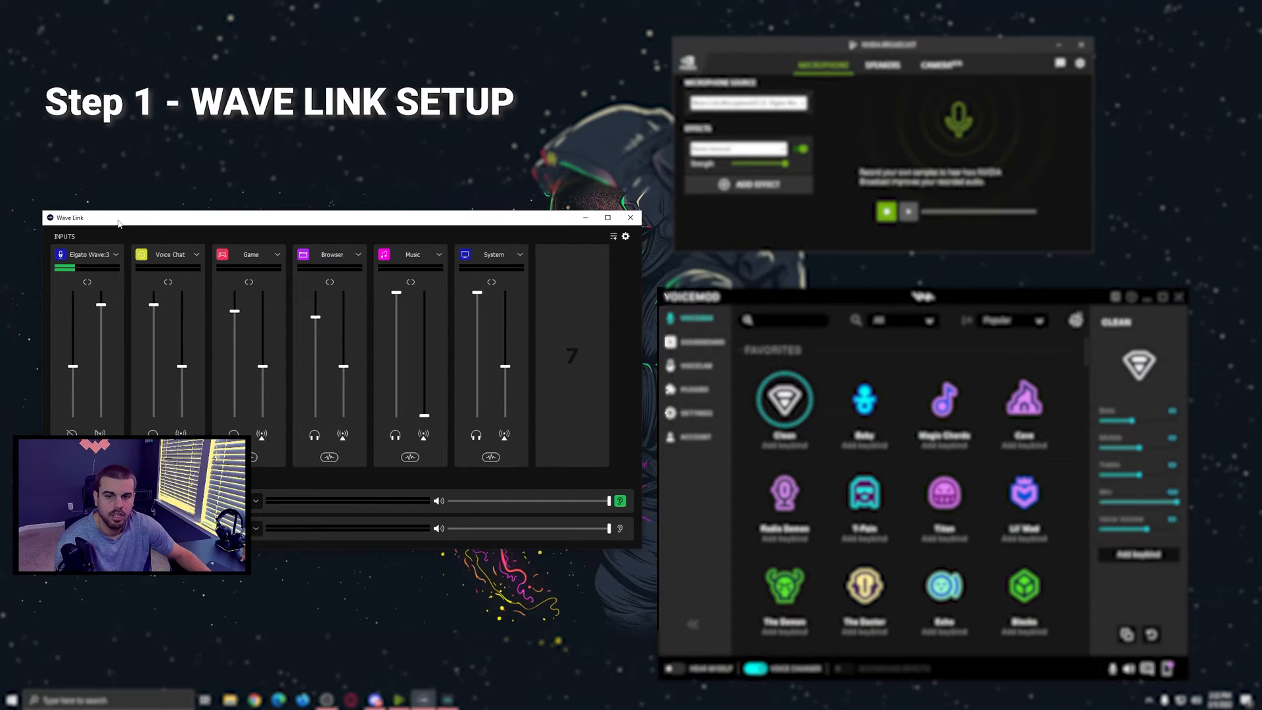
{"action": "mouse_move", "coordinate": [108, 259]}
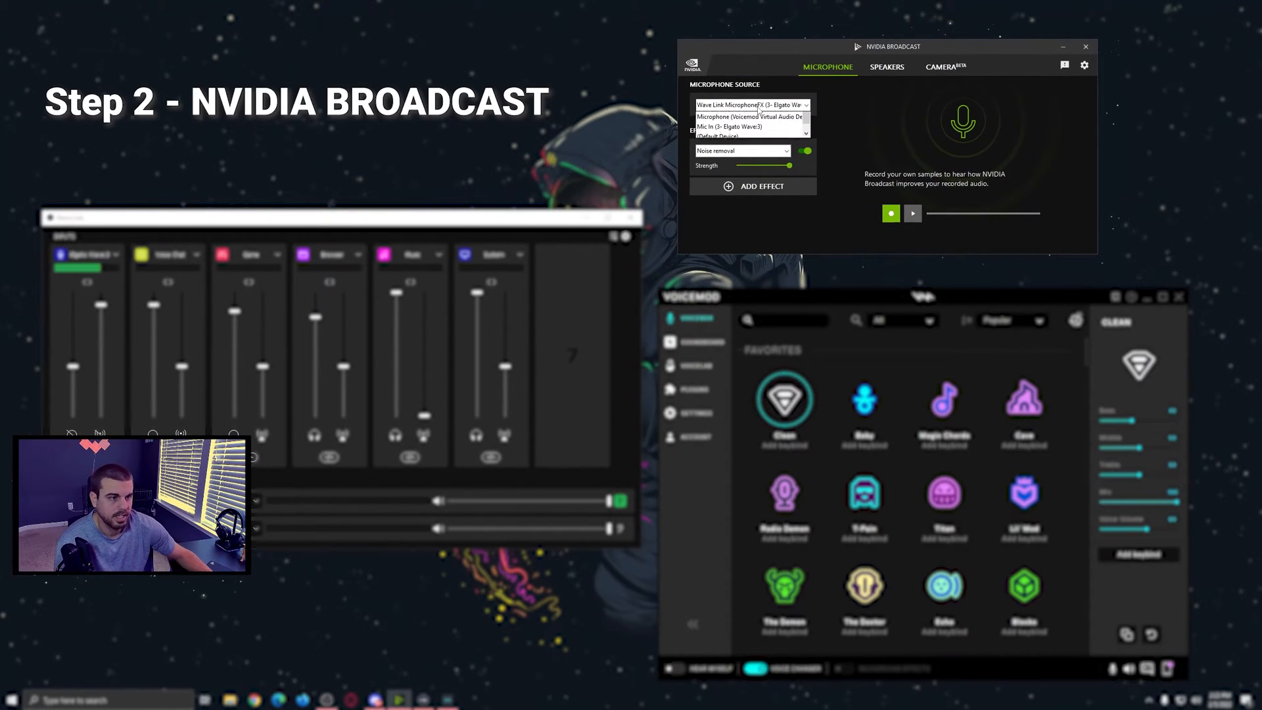
{"action": "left_click", "coordinate": [749, 104]}
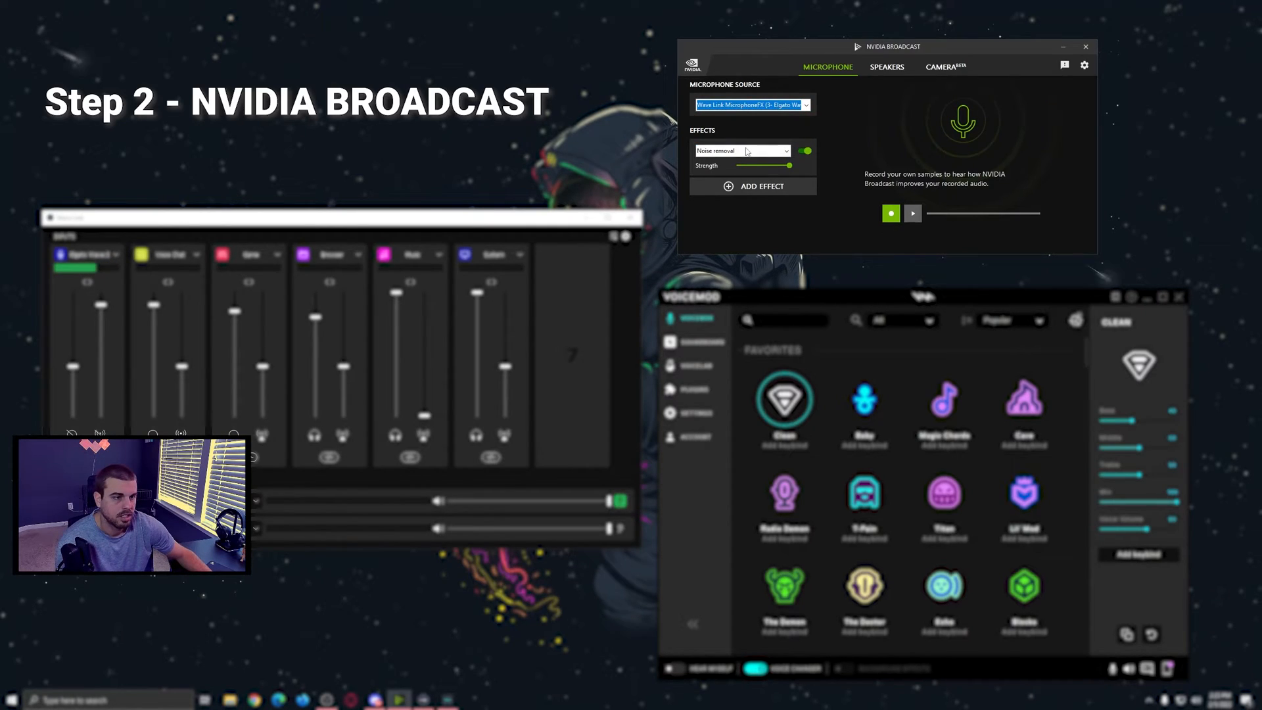
{"action": "left_click", "coordinate": [741, 150]}
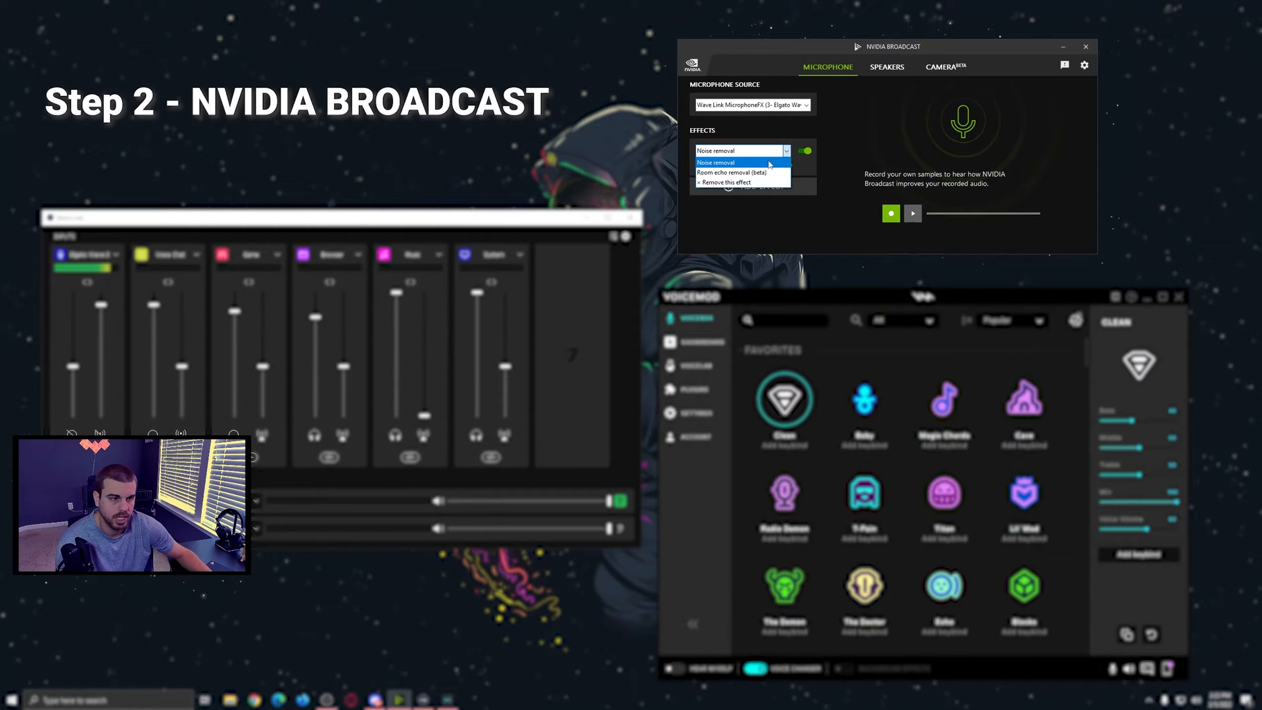
{"action": "left_click", "coordinate": [726, 162]}
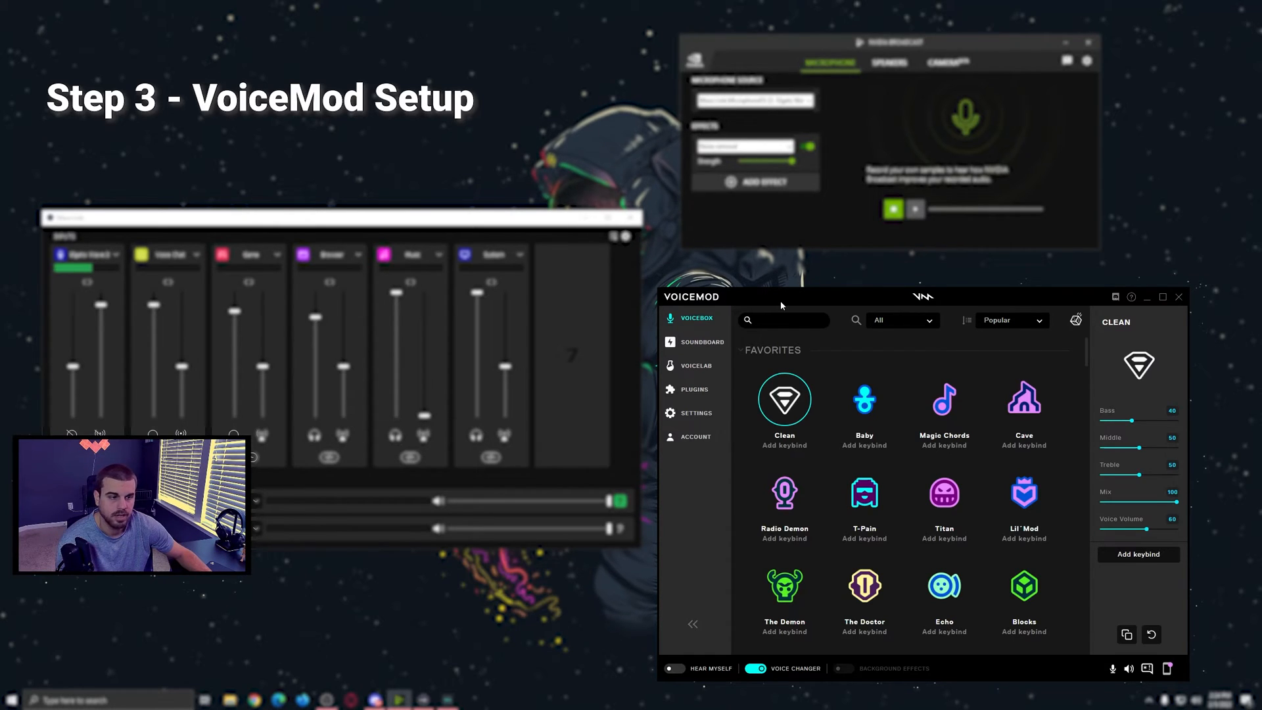
- Route Voicemod from Microphone (NVIDIA Broadcast) to Wave Link System, then return to Voicebox
{"action": "left_click", "coordinate": [670, 412]}
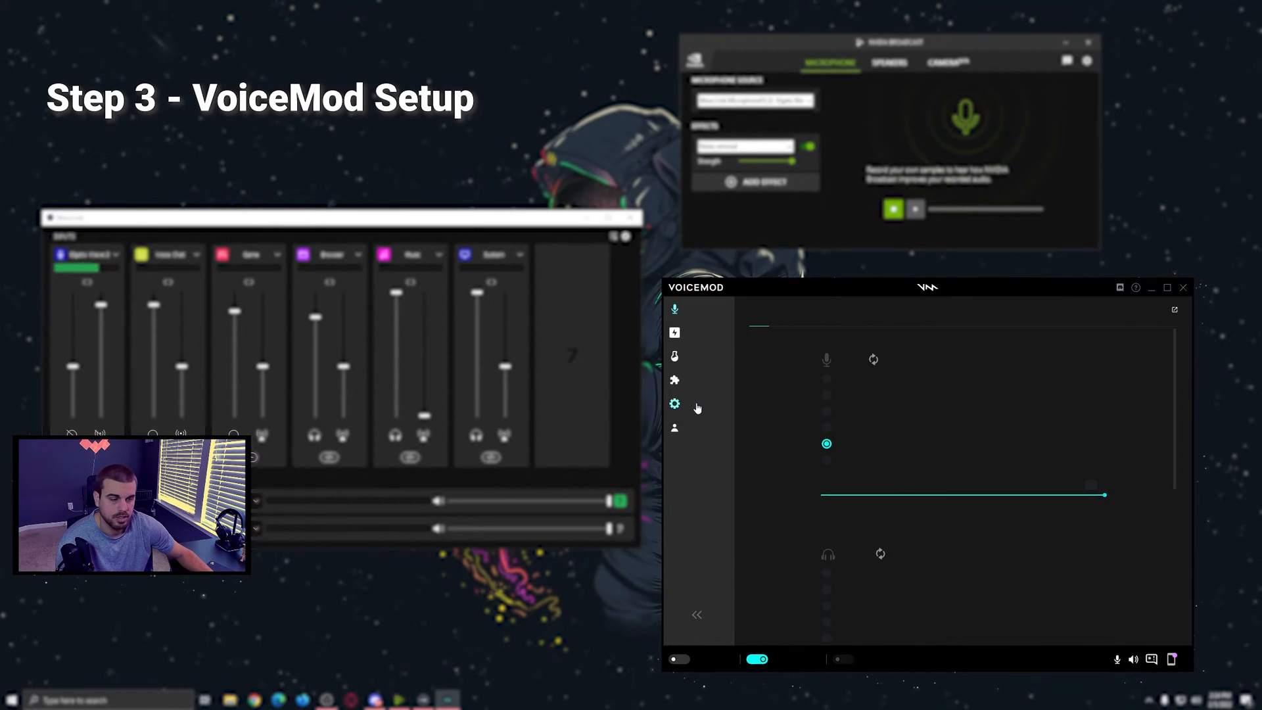
{"action": "left_click", "coordinate": [675, 403]}
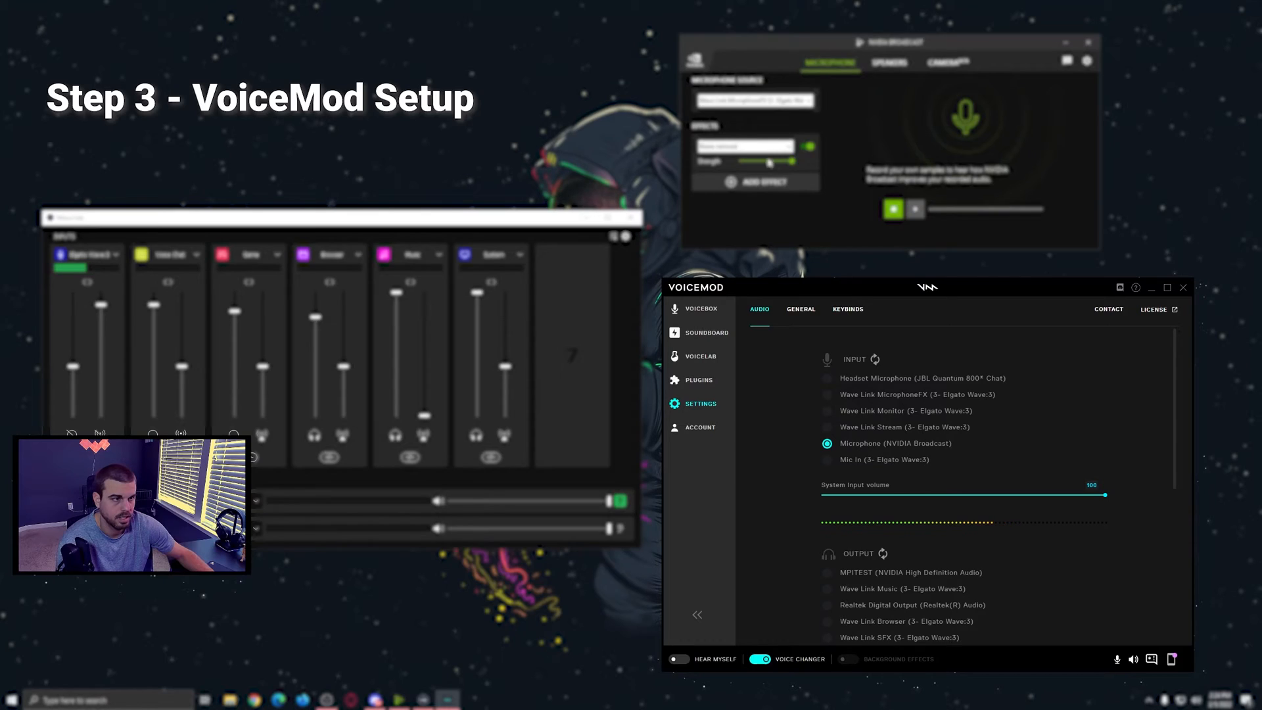
{"action": "scroll", "scroll_direction": "down", "scroll_amount": 3}
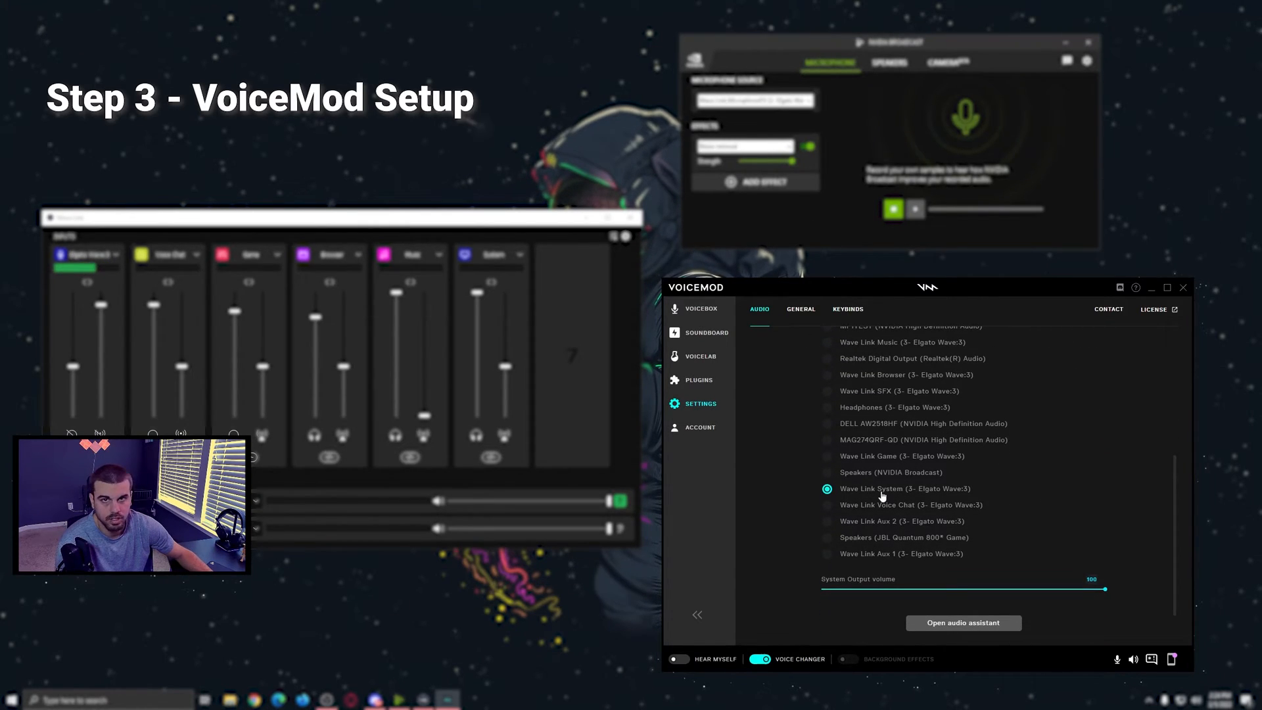
{"action": "mouse_move", "coordinate": [1015, 503]}
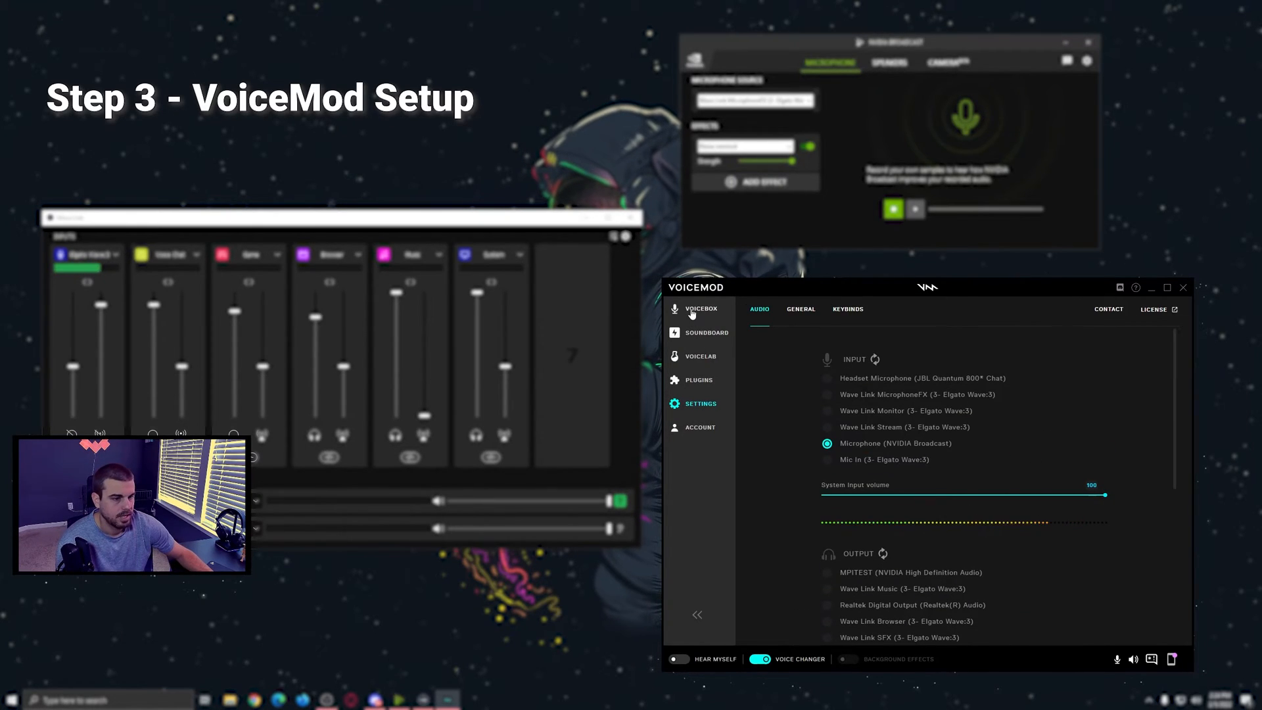
{"action": "left_click", "coordinate": [700, 309]}
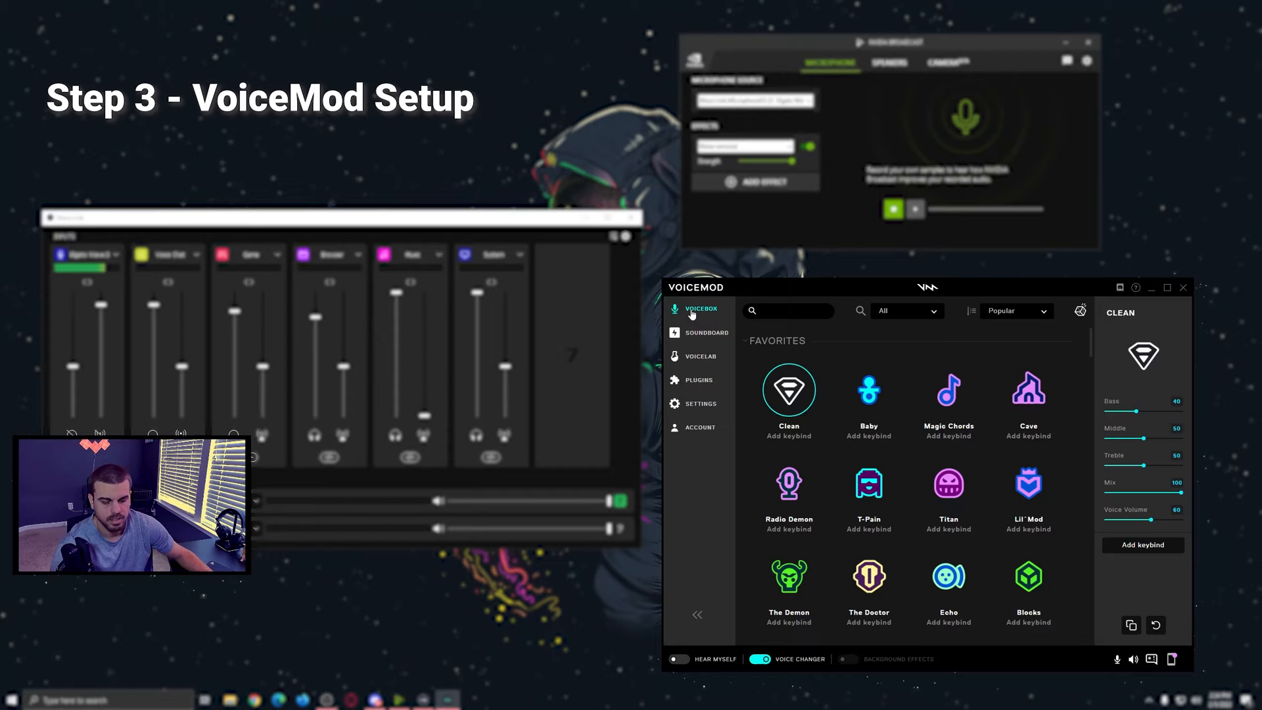
- Audition Magic Chords and another voice preset, then select the Titan voice in Voicemod
{"action": "left_click", "coordinate": [948, 392]}
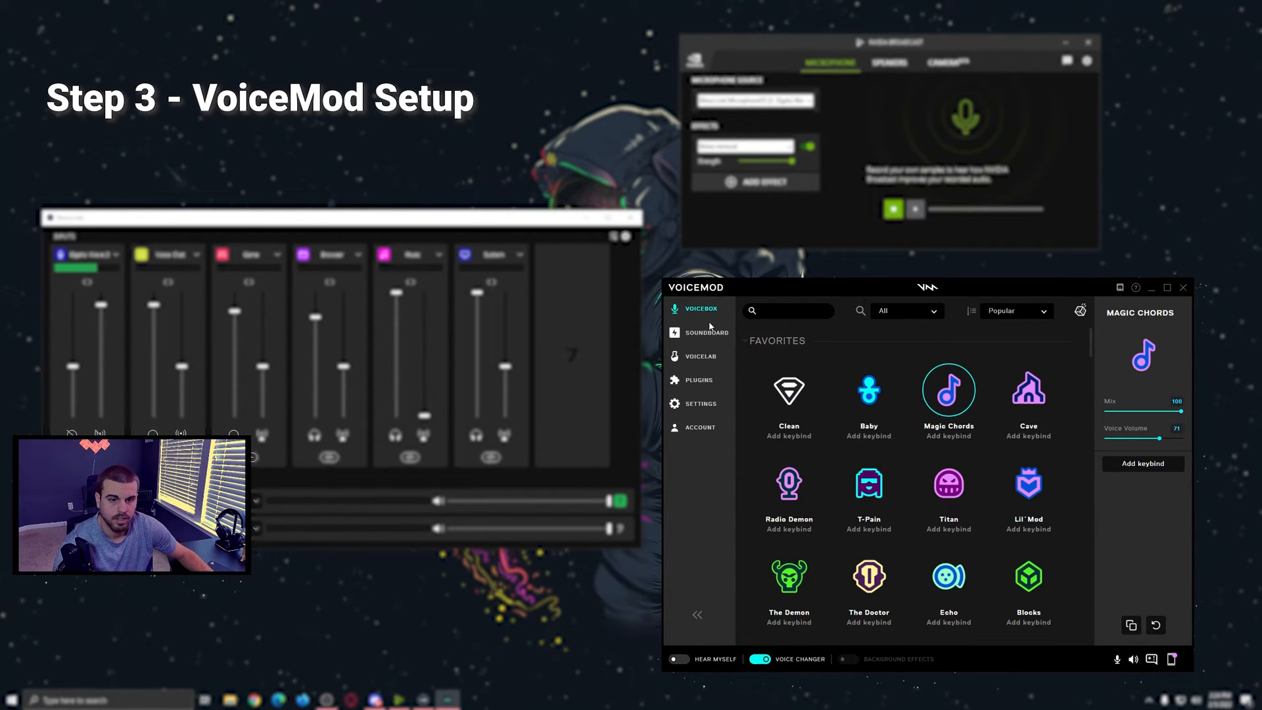
{"action": "mouse_move", "coordinate": [717, 327]}
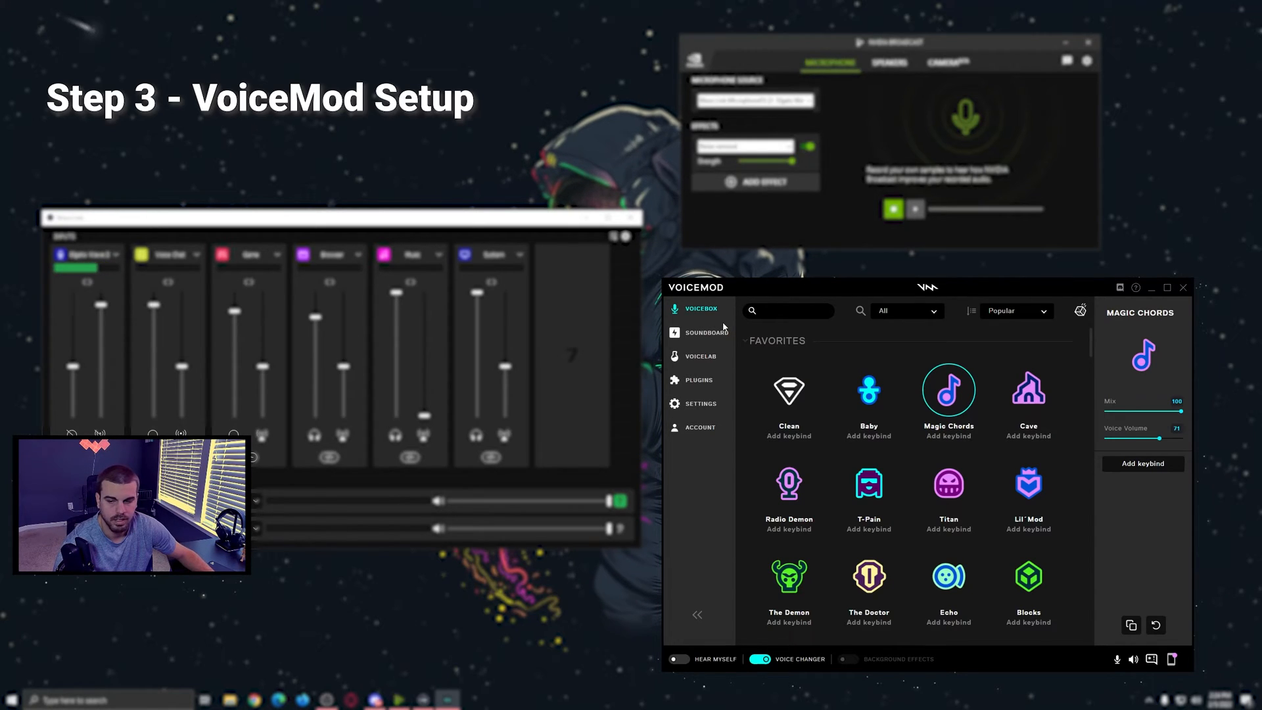
{"action": "left_click", "coordinate": [1028, 392]}
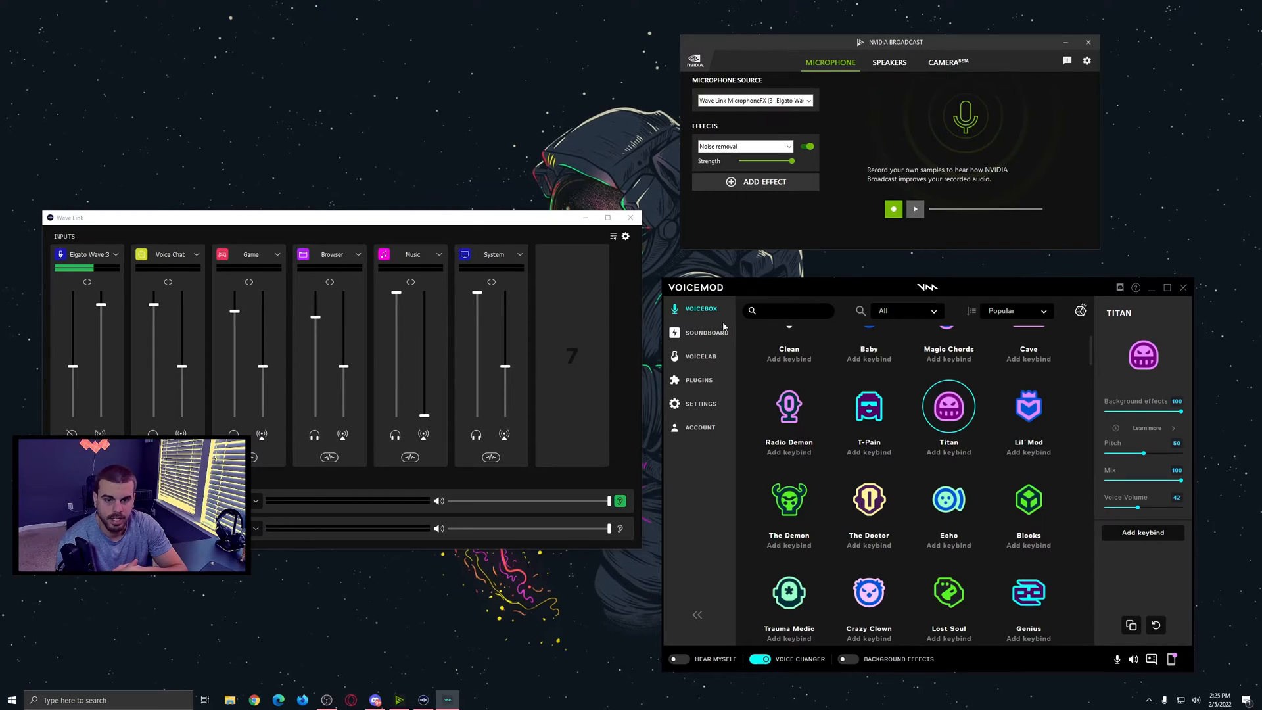
{"action": "left_click", "coordinate": [788, 331]}
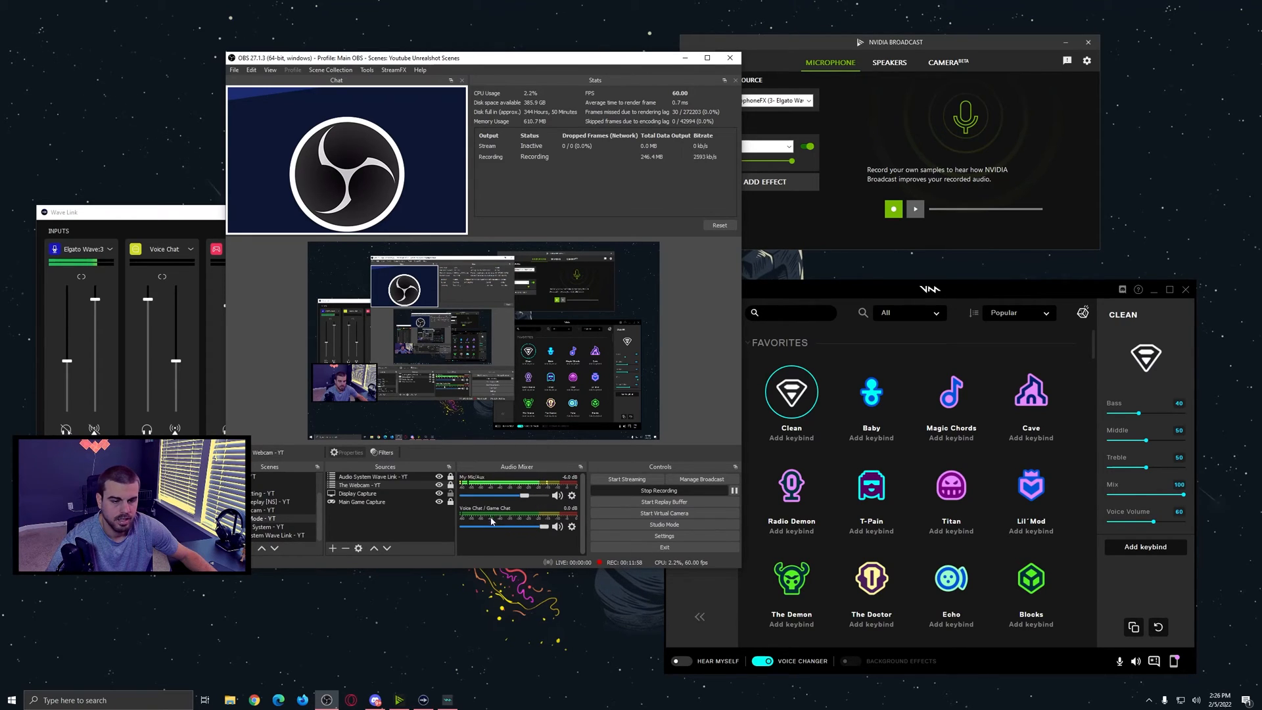
- Centre the OBS window and begin renaming the Voice Chat / Game Chat mixer track
{"action": "left_click_drag", "start_coordinate": [347, 58], "coordinate": [500, 30]}
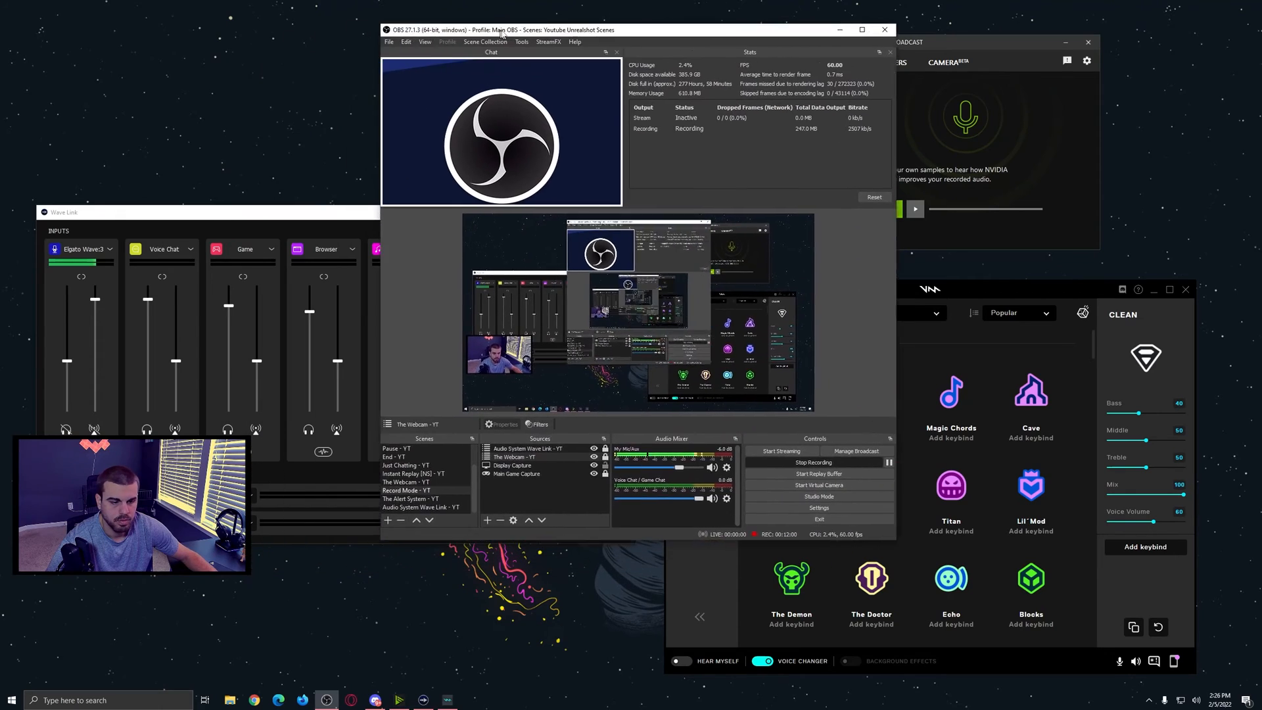
{"action": "left_click", "coordinate": [816, 500]}
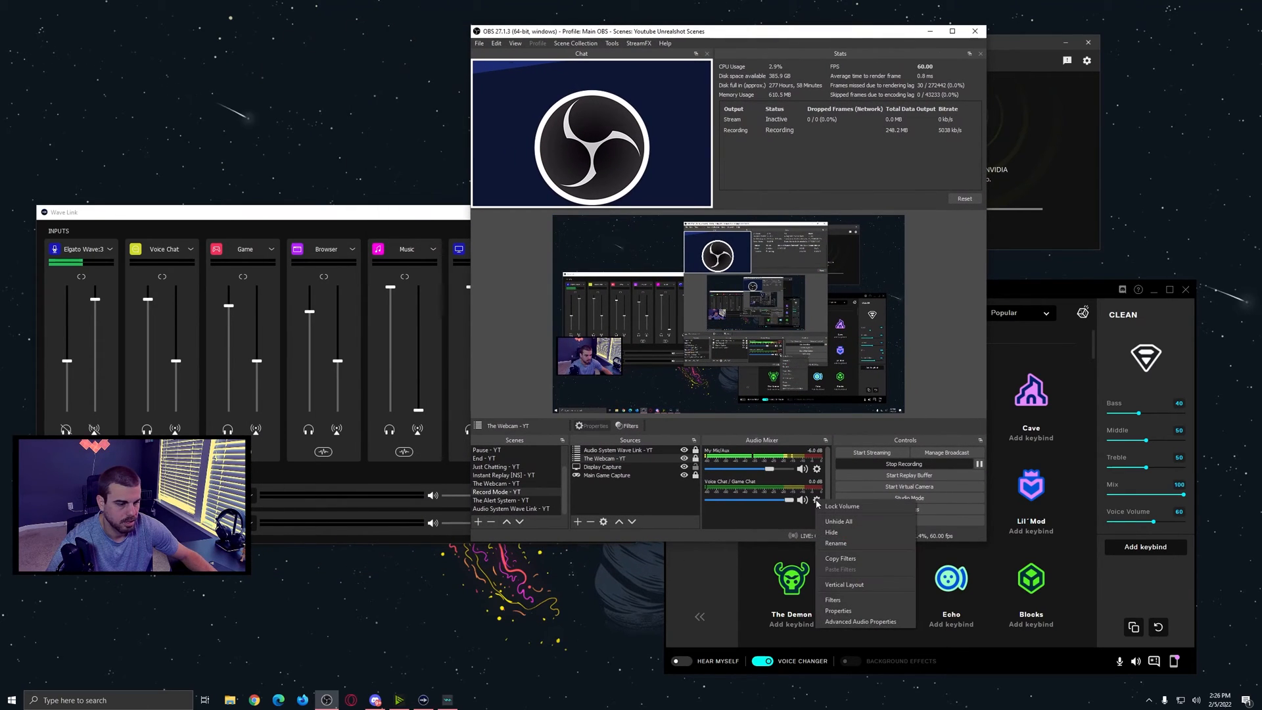
{"action": "left_click", "coordinate": [837, 610]}
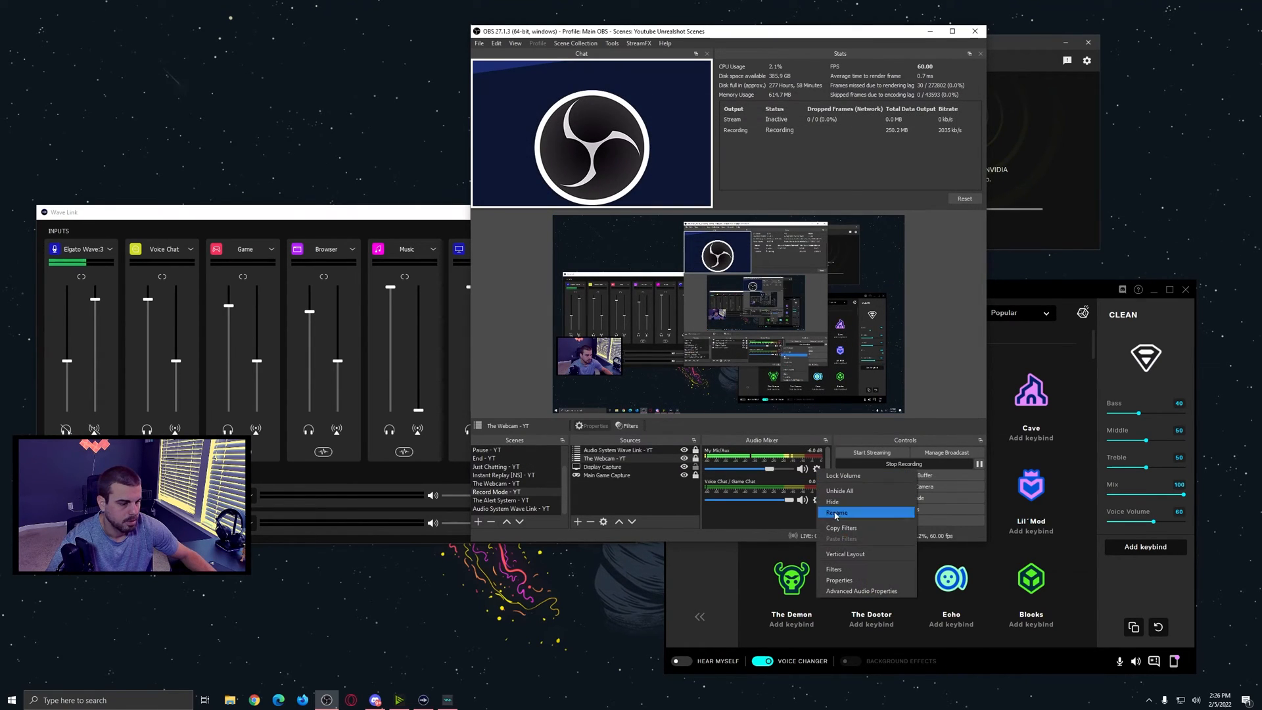
{"action": "left_click", "coordinate": [839, 579]}
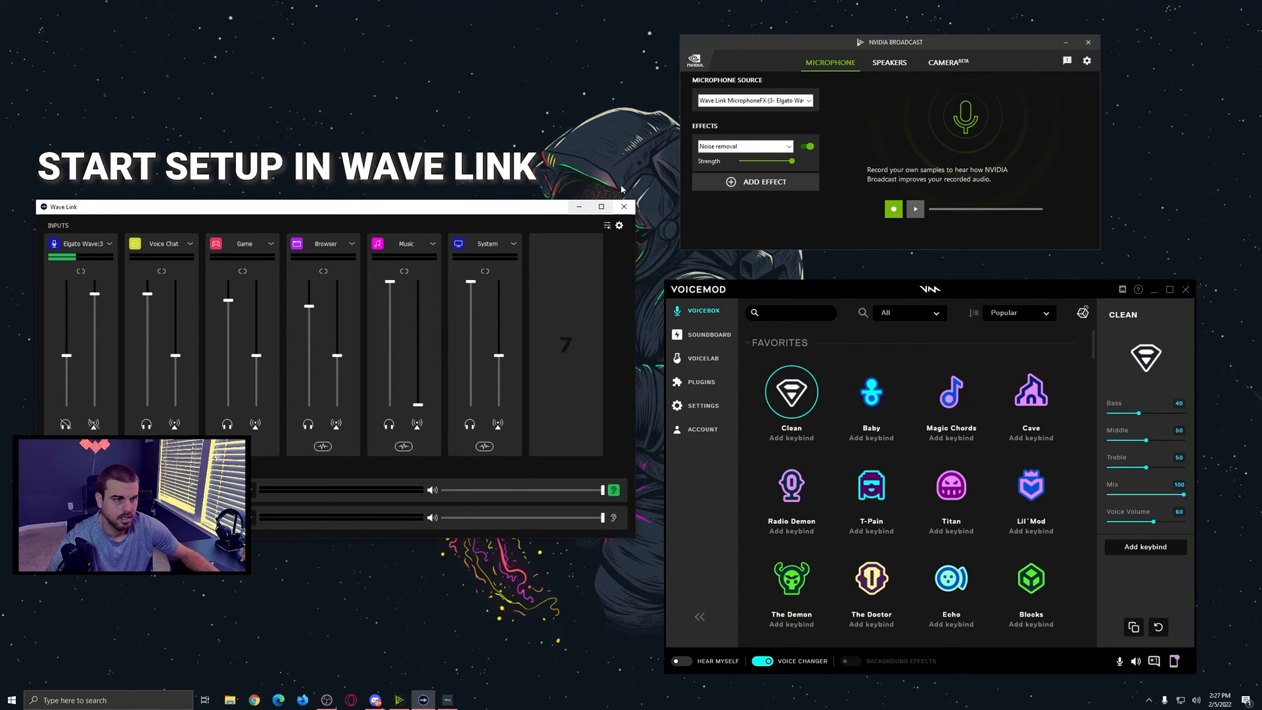
{"action": "mouse_move", "coordinate": [781, 110]}
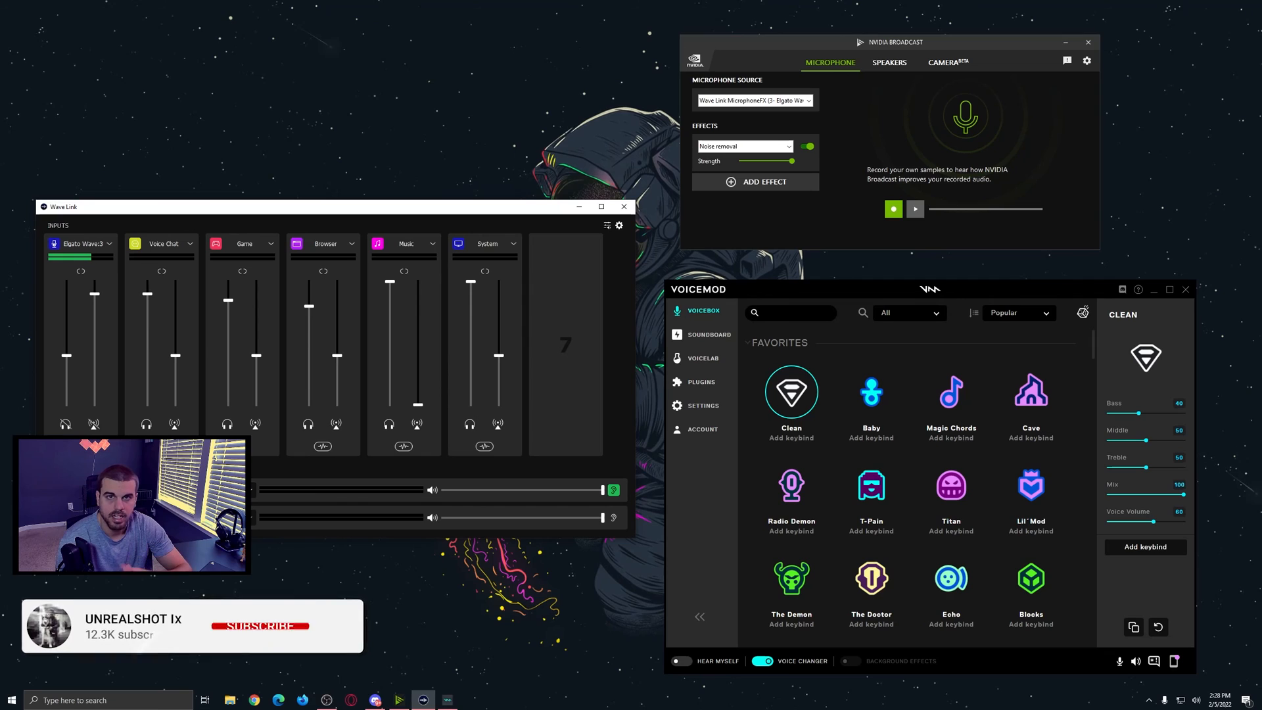
{"action": "left_click", "coordinate": [258, 626]}
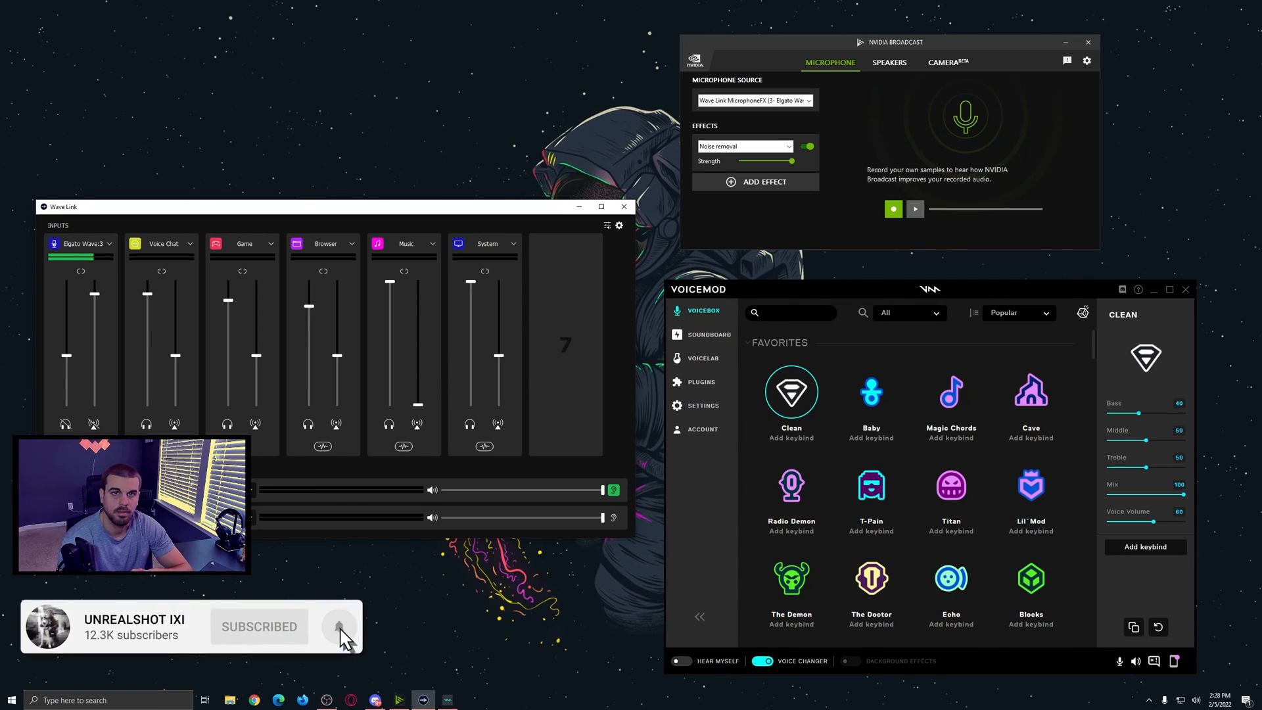